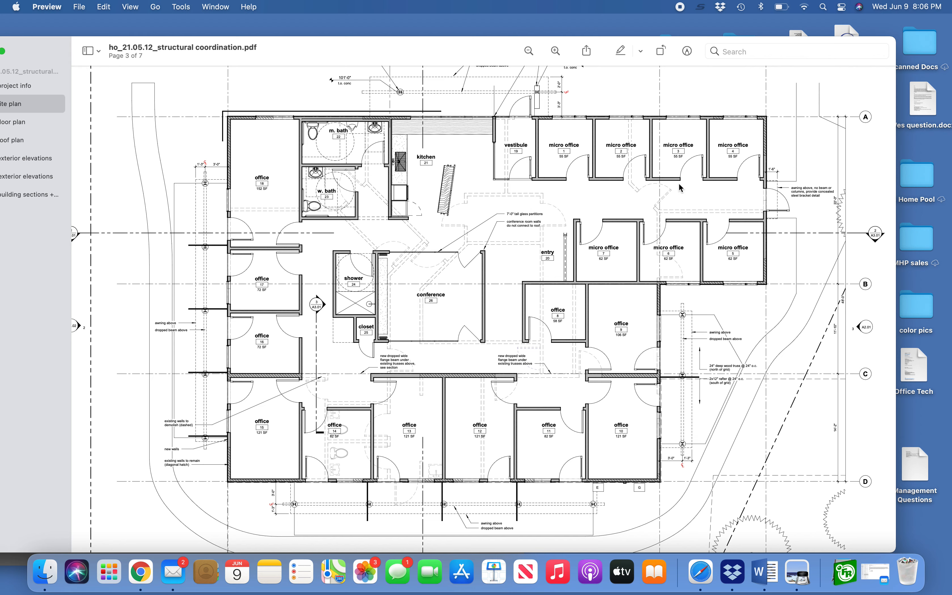
mouse_move(229, 212)
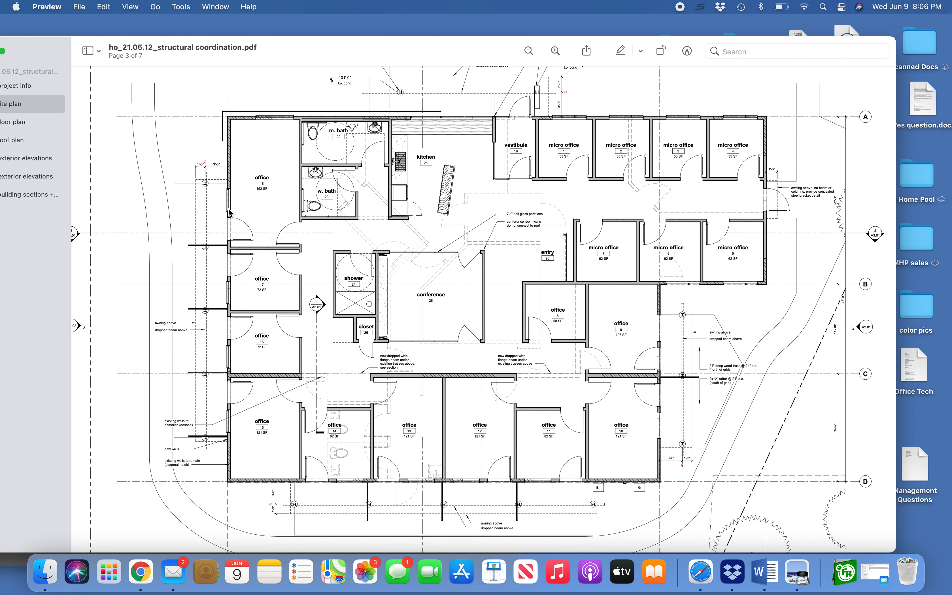
mouse_move(408, 315)
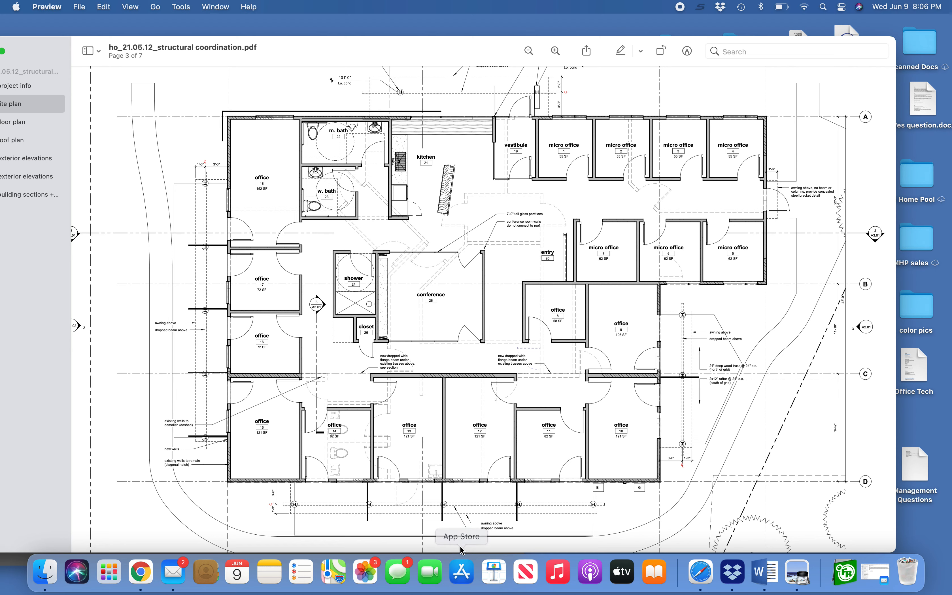
mouse_move(699, 344)
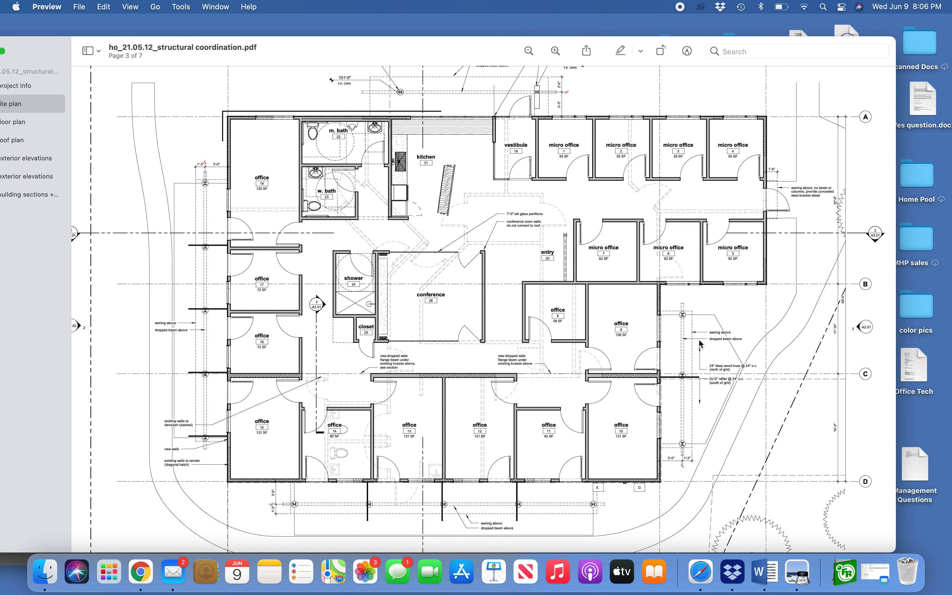
mouse_move(201, 296)
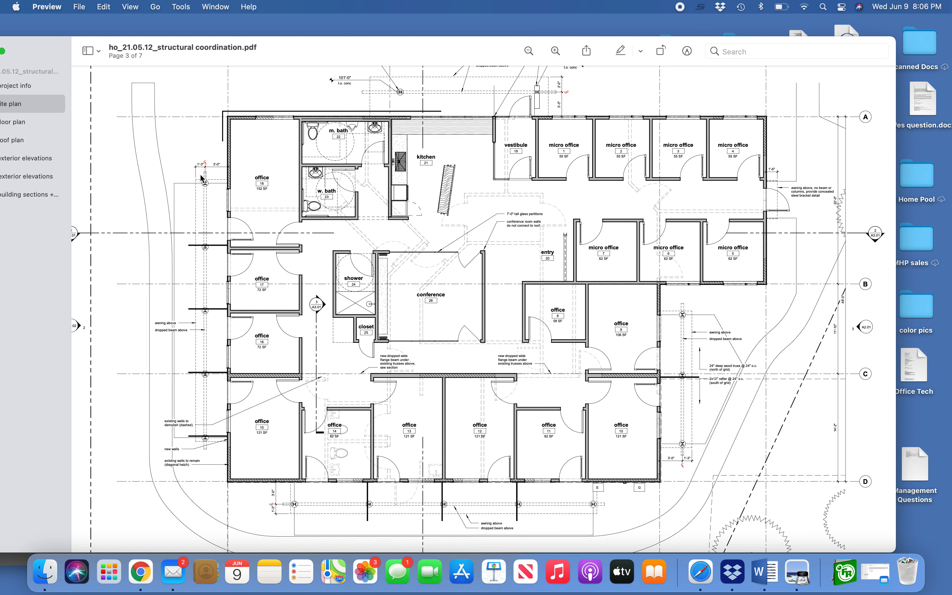
mouse_move(436, 219)
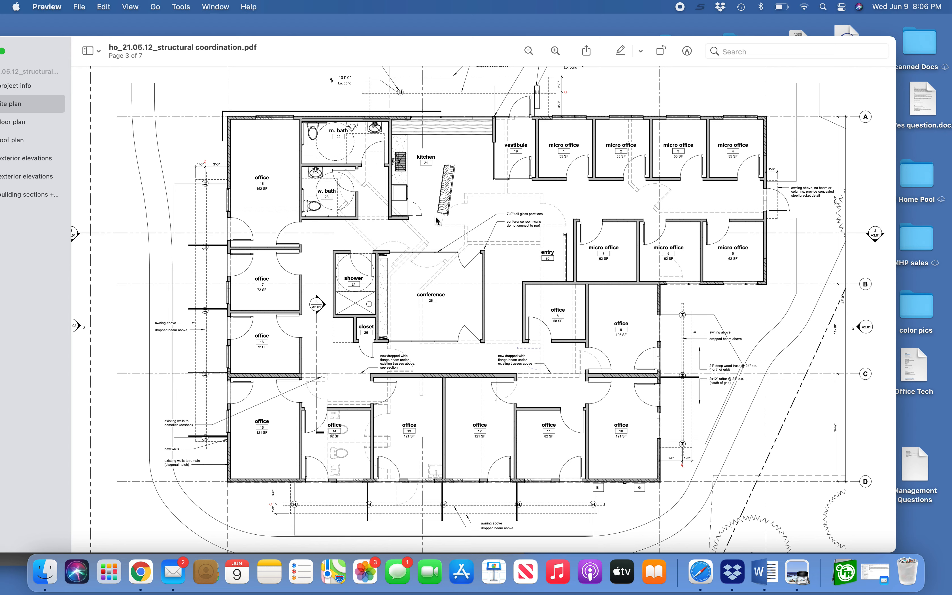
mouse_move(262, 287)
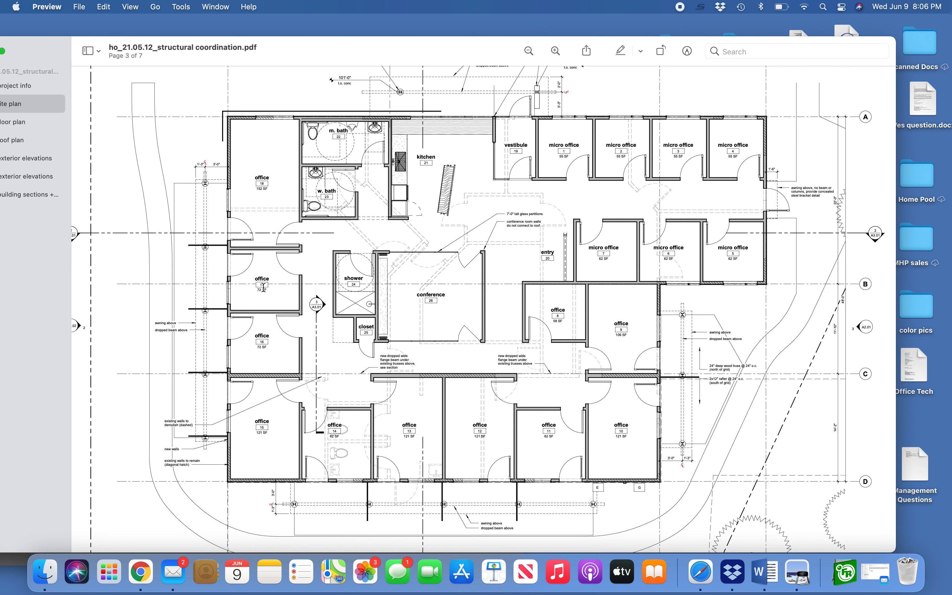
mouse_move(278, 284)
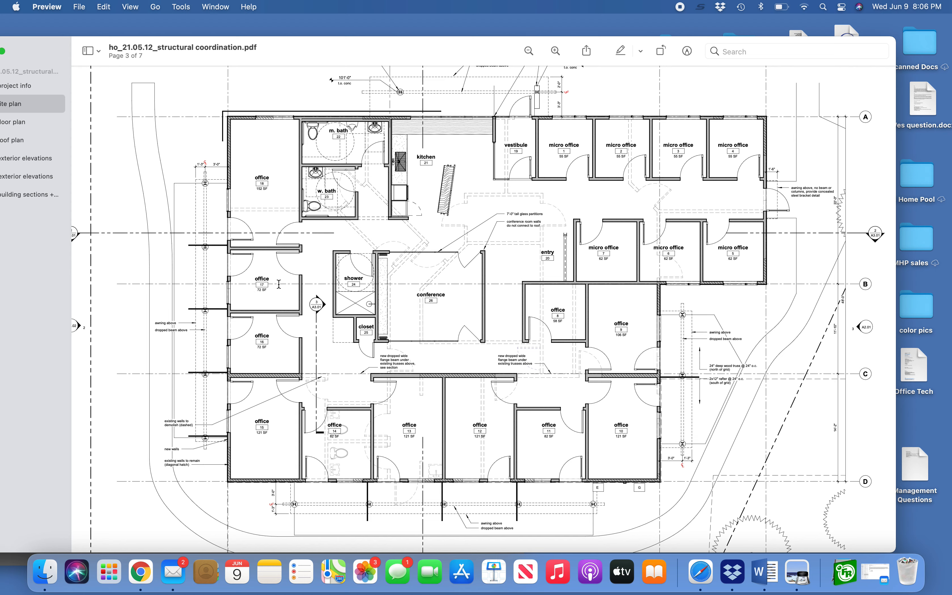
mouse_move(369, 317)
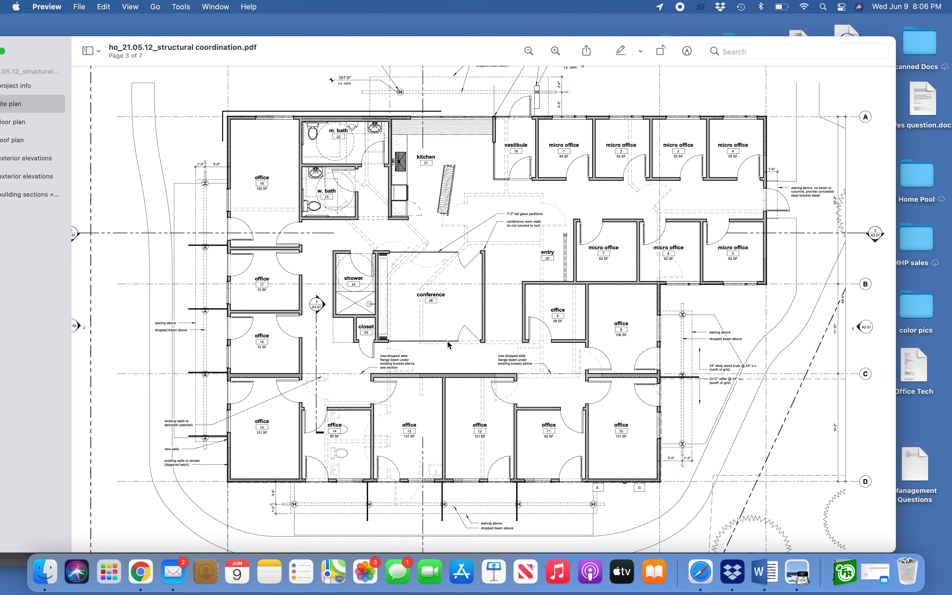
mouse_move(444, 345)
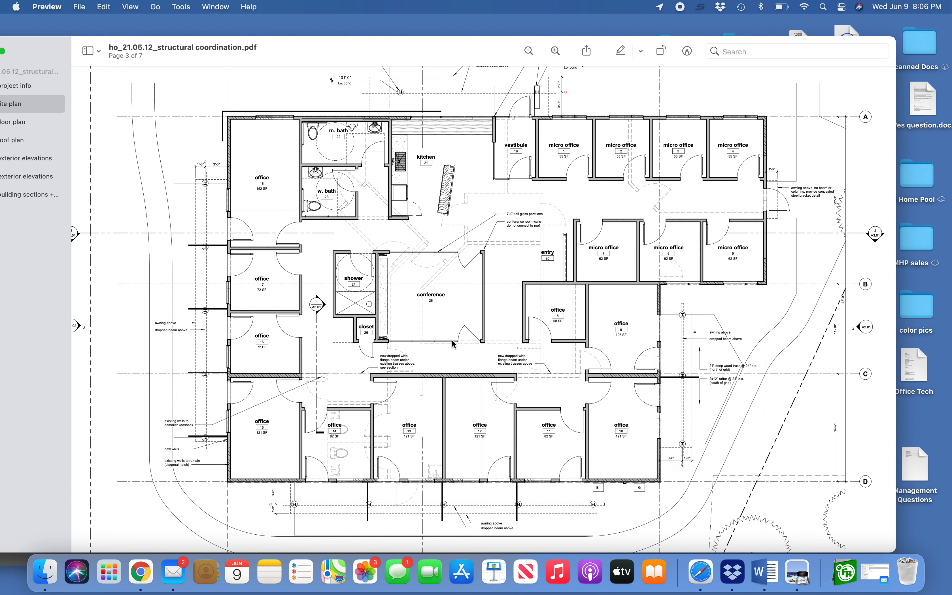
mouse_move(445, 348)
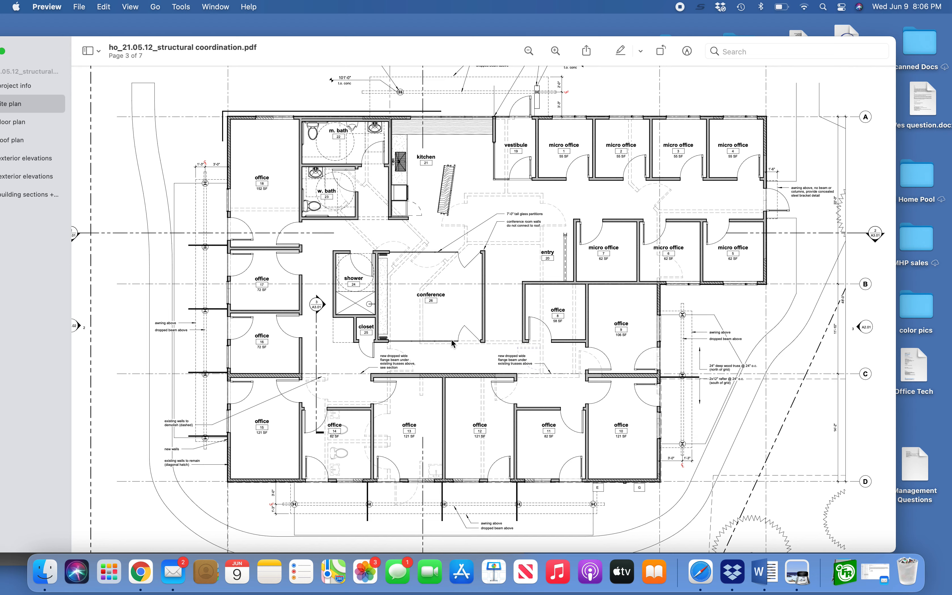
mouse_move(452, 345)
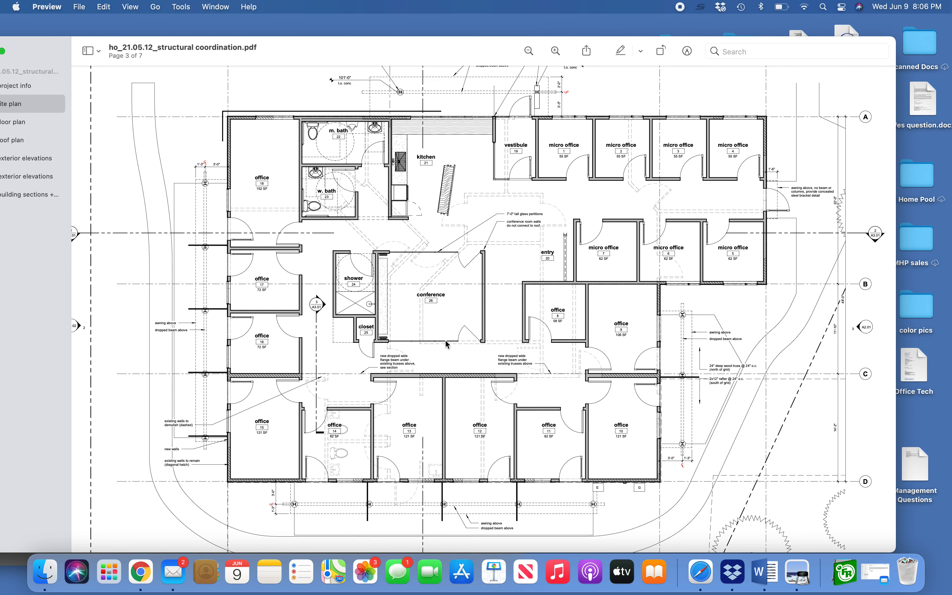
mouse_move(250, 274)
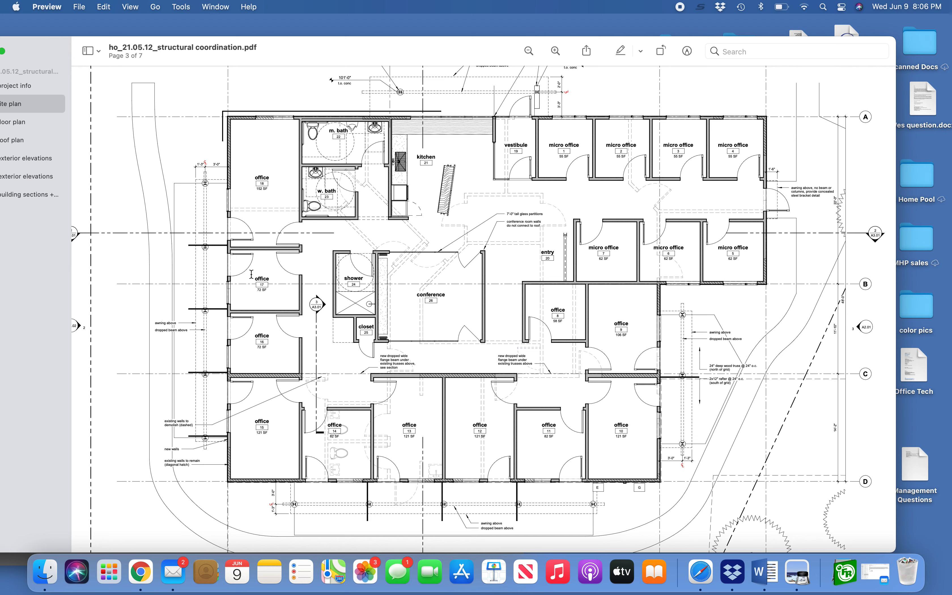
mouse_move(252, 271)
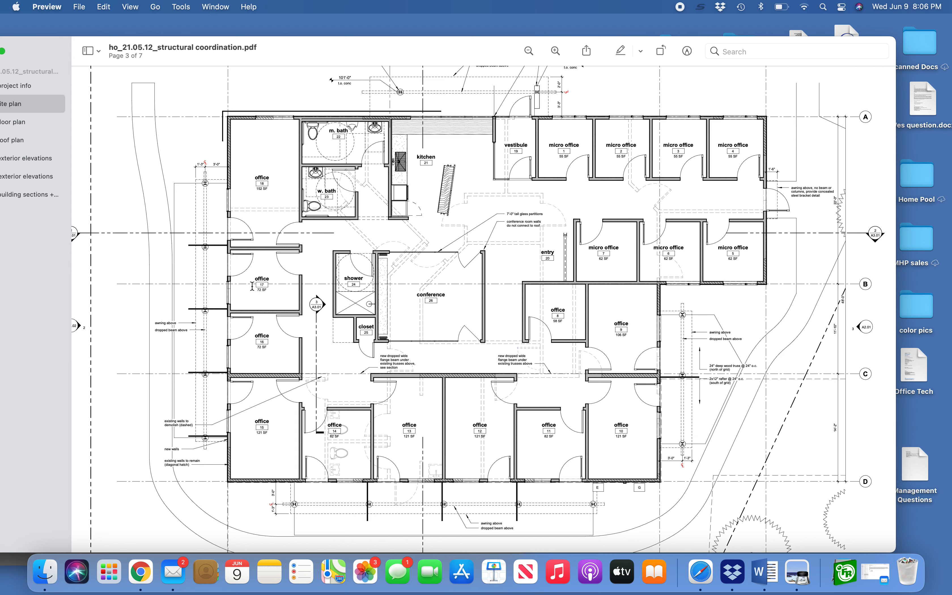
mouse_move(251, 283)
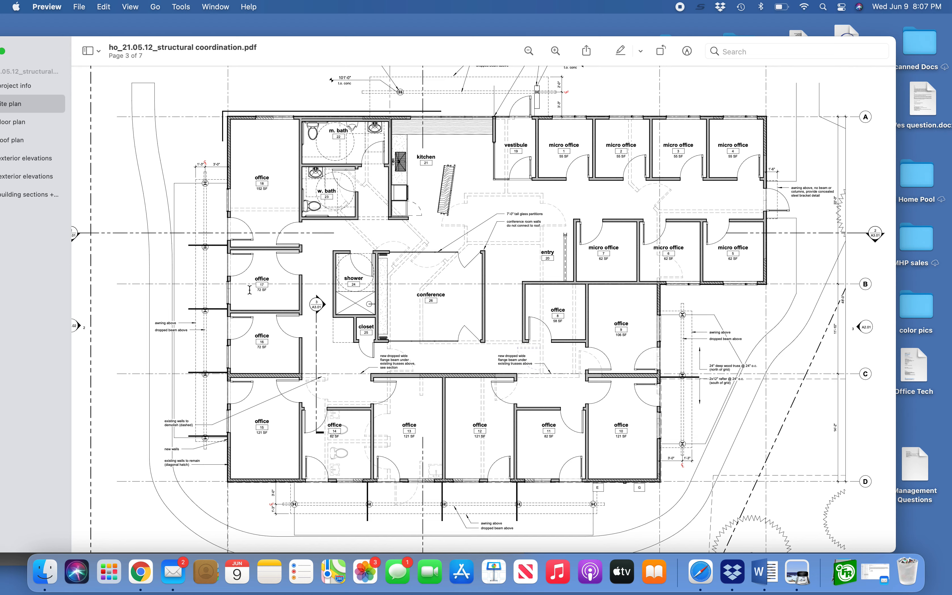
mouse_move(253, 261)
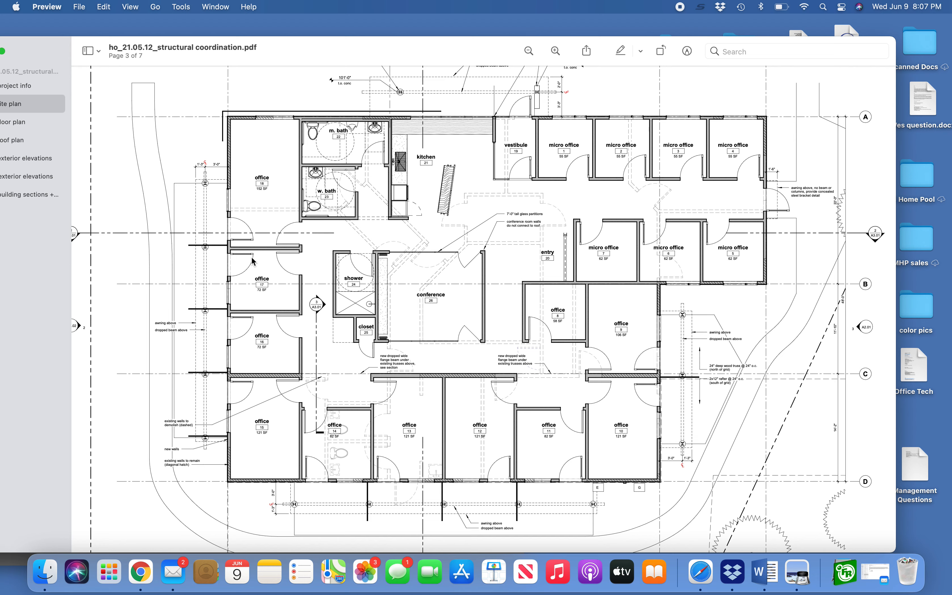
mouse_move(252, 277)
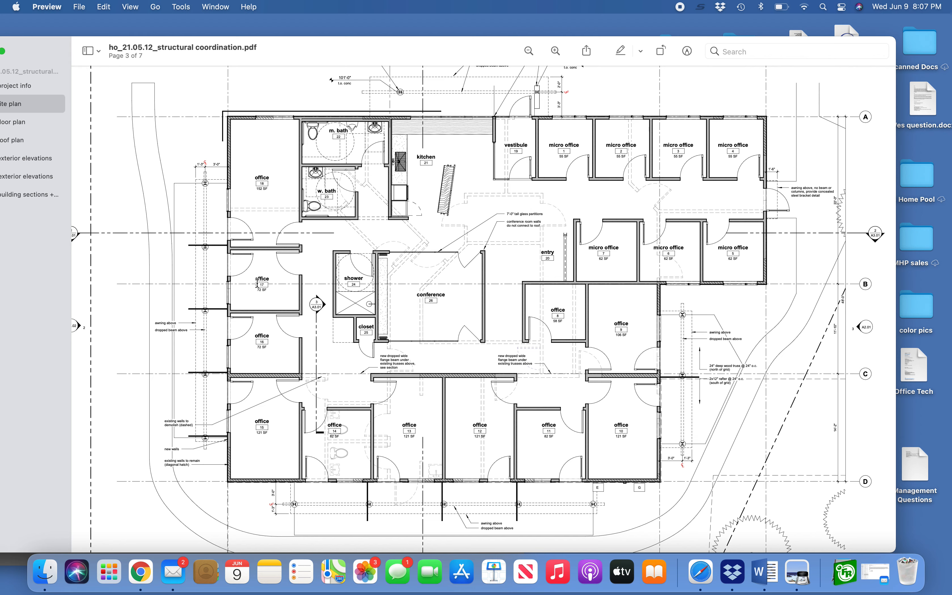
mouse_move(356, 324)
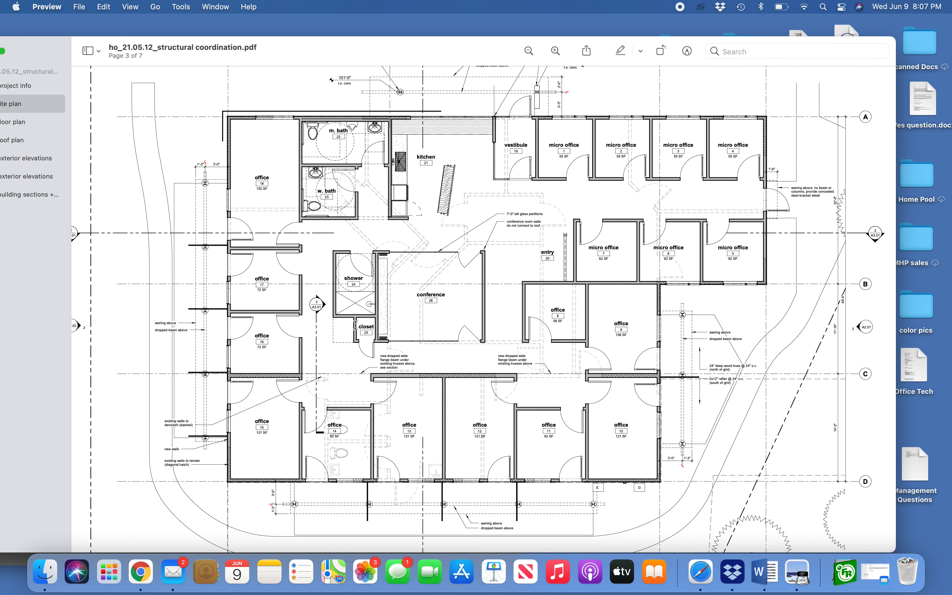
mouse_move(254, 295)
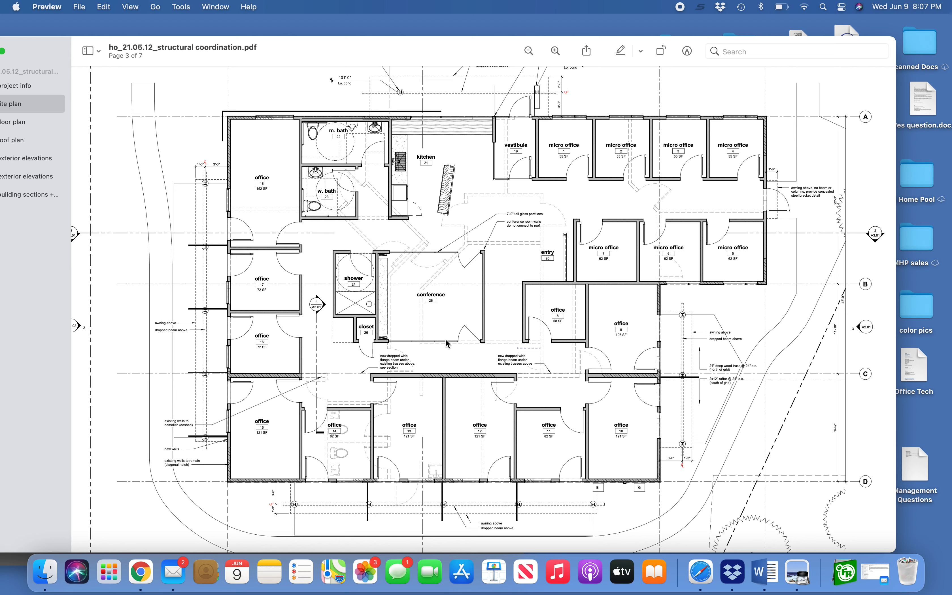
mouse_move(447, 343)
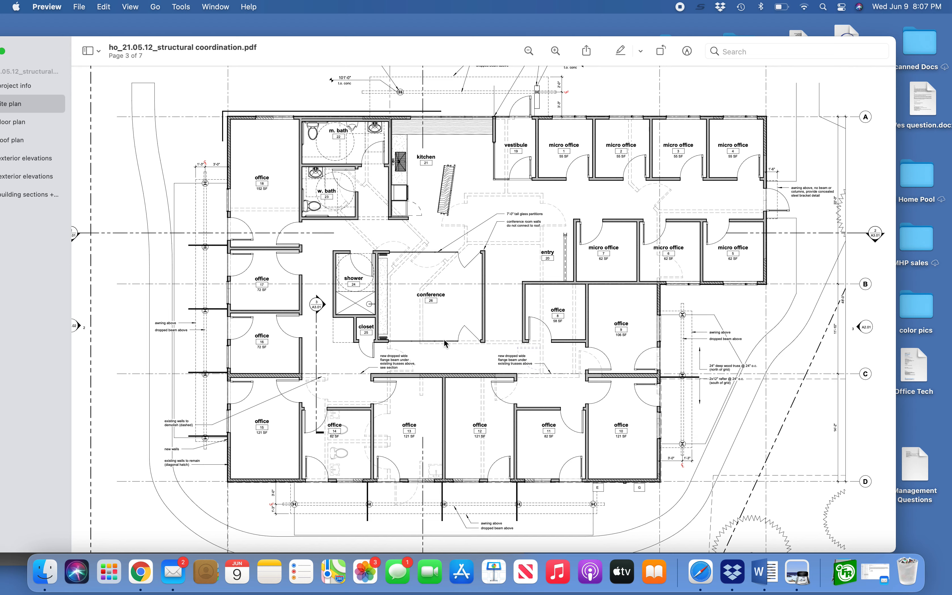
mouse_move(230, 436)
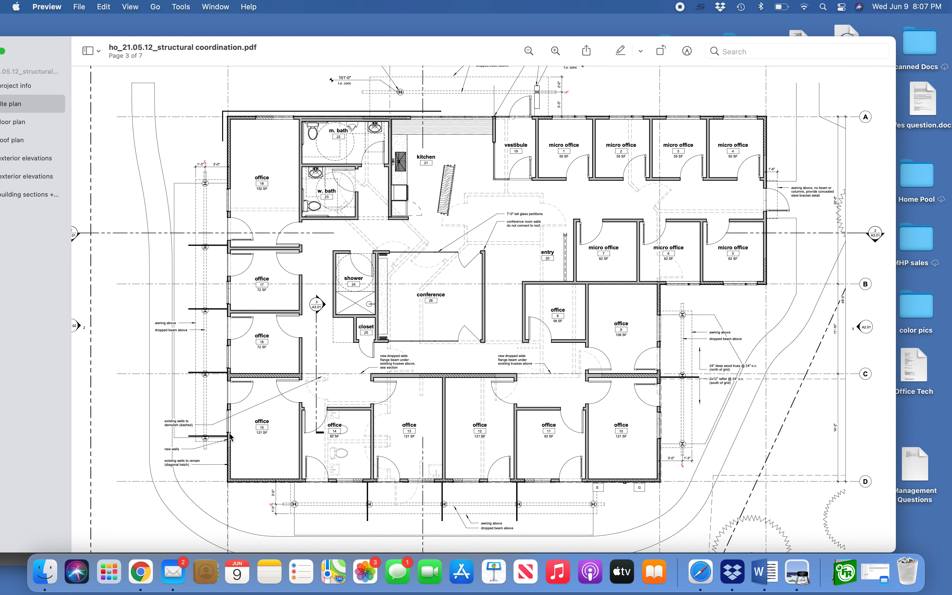